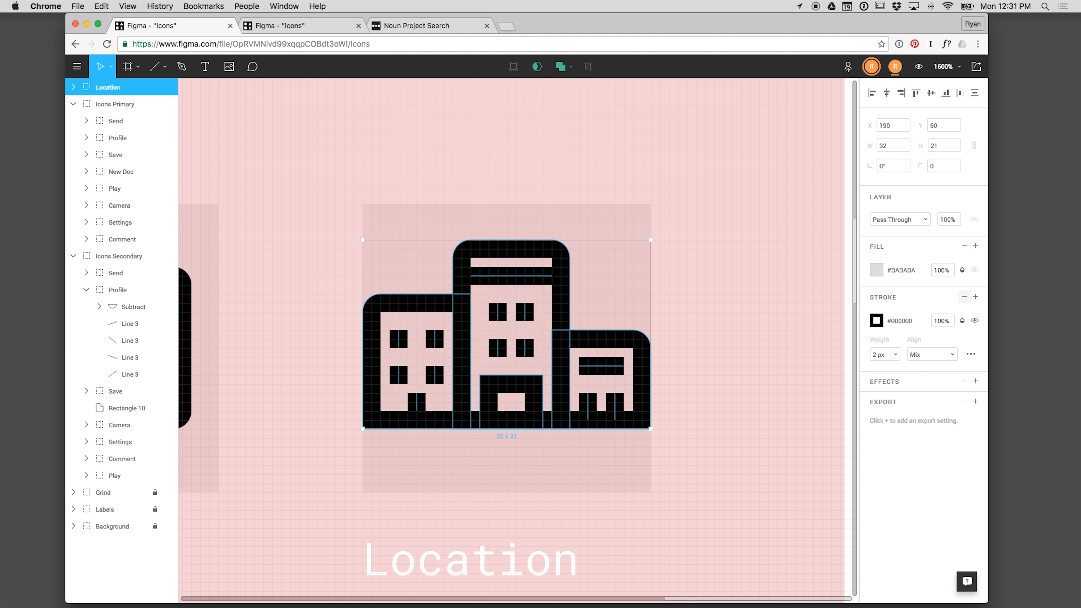
# Step: Move the Location frame into the Icons Primary group, above Send
pyautogui.click(120, 104)
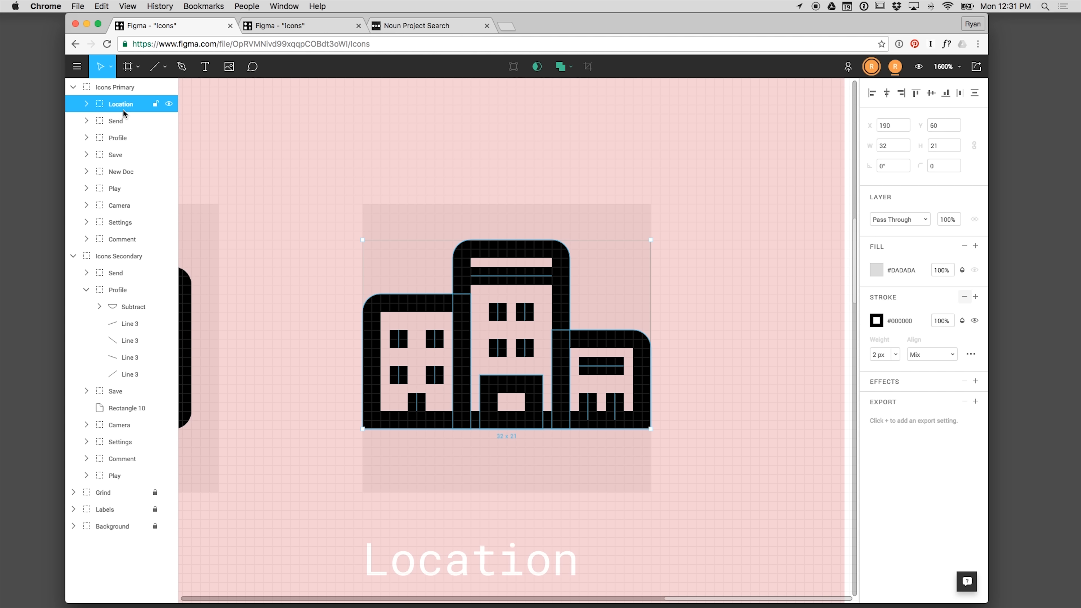
pyautogui.moveTo(712, 282)
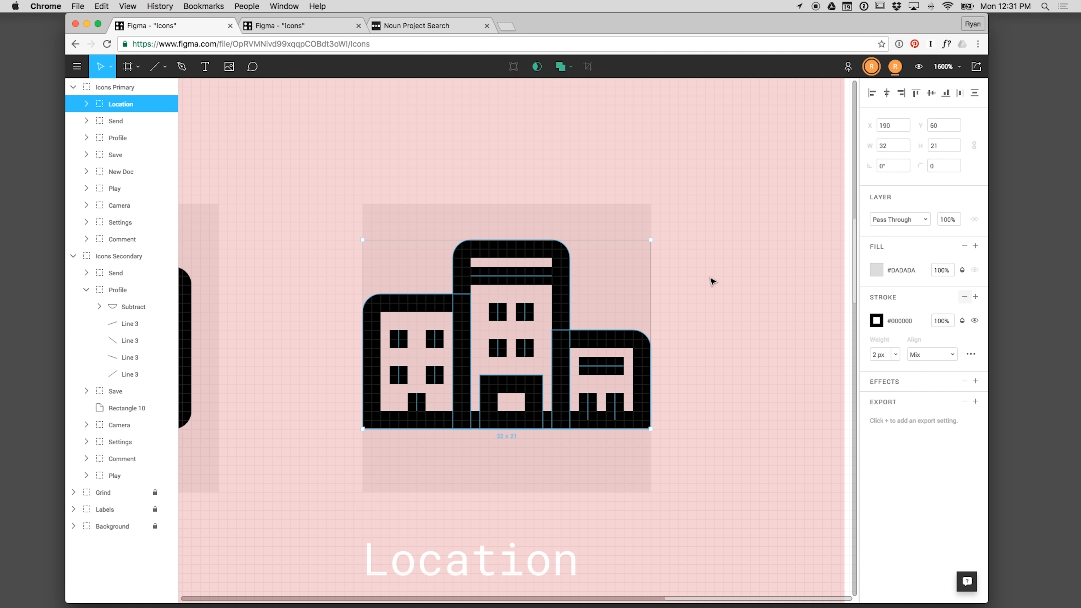